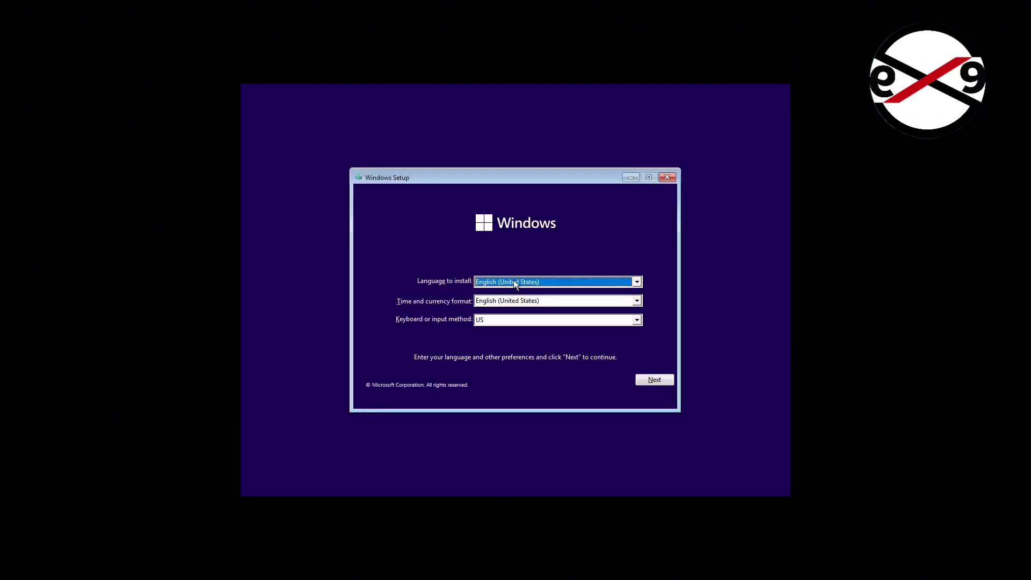
# Go from Windows Setup through Repair your computer and Troubleshoot to an administrator Command Prompt.
pyautogui.click(653, 379)
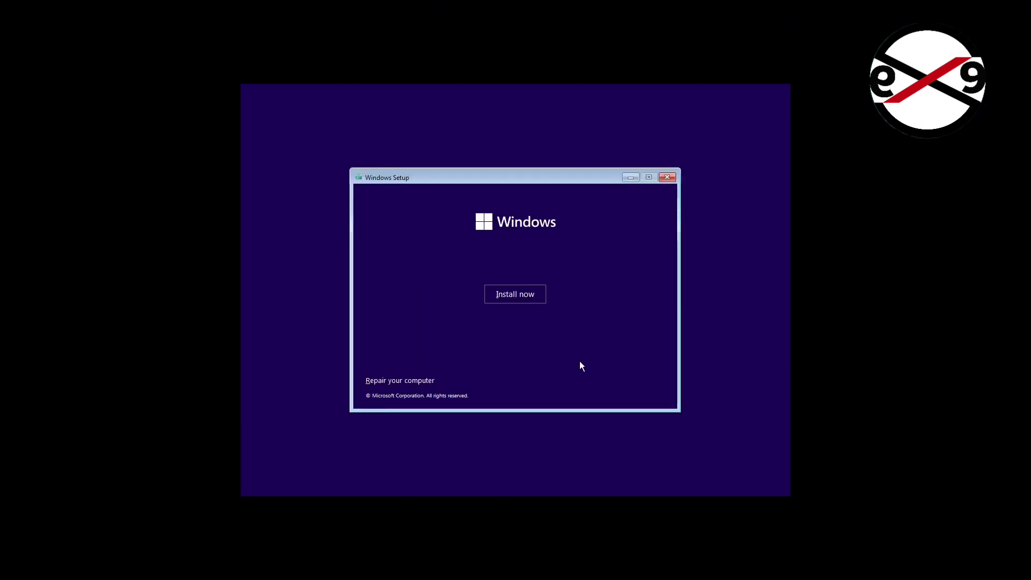
pyautogui.click(400, 380)
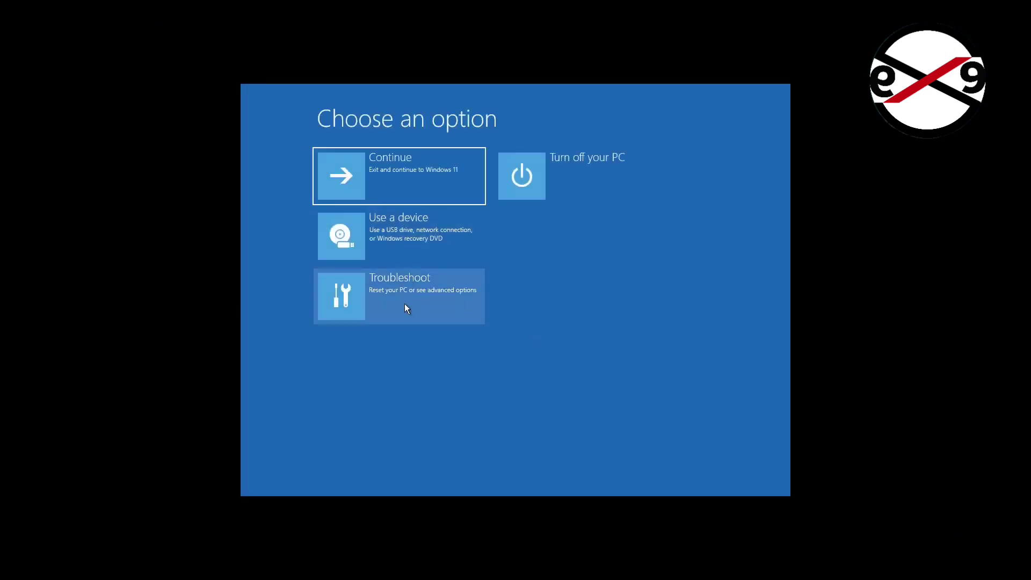
pyautogui.click(398, 296)
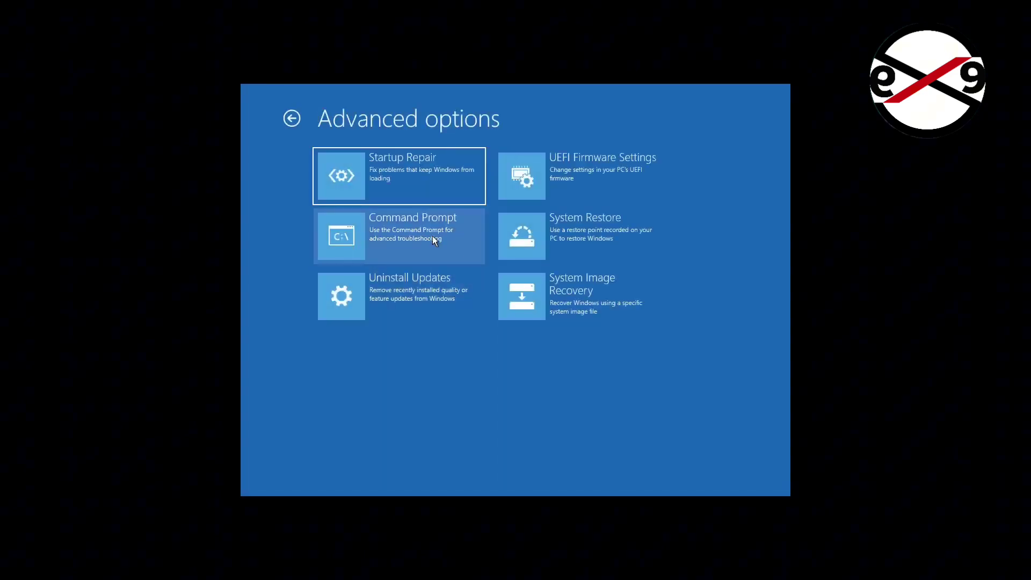
pyautogui.click(399, 235)
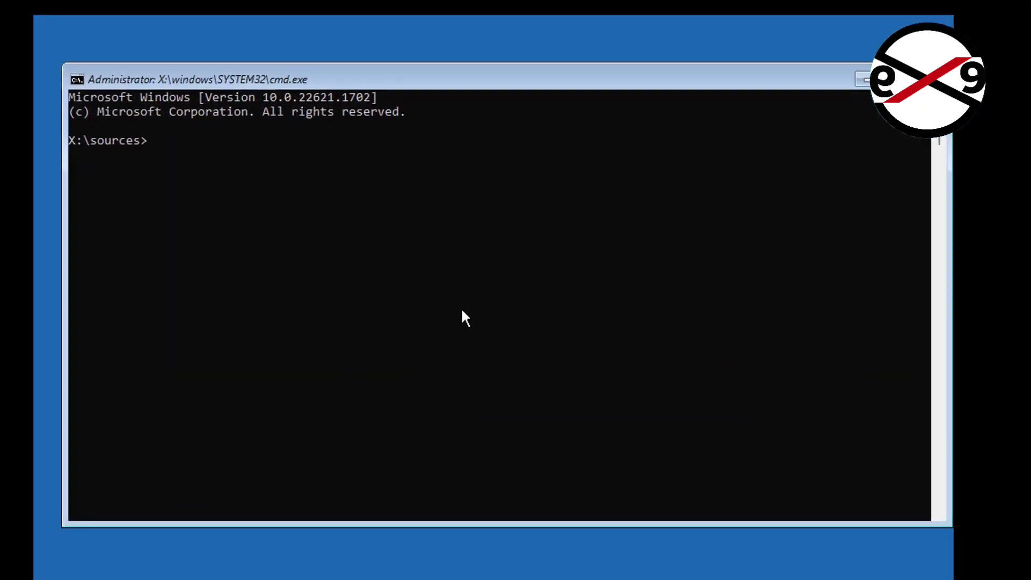
# List the Boot Manager and Windows 11 loader entries with bcdedit, then start DiskPart.
pyautogui.write('bcd')
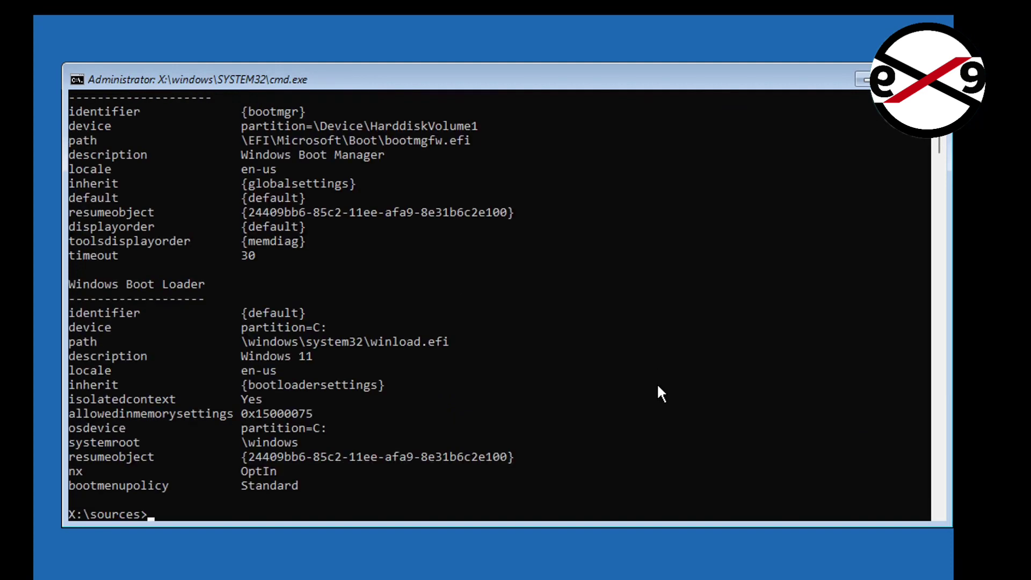
pyautogui.write('diskpart')
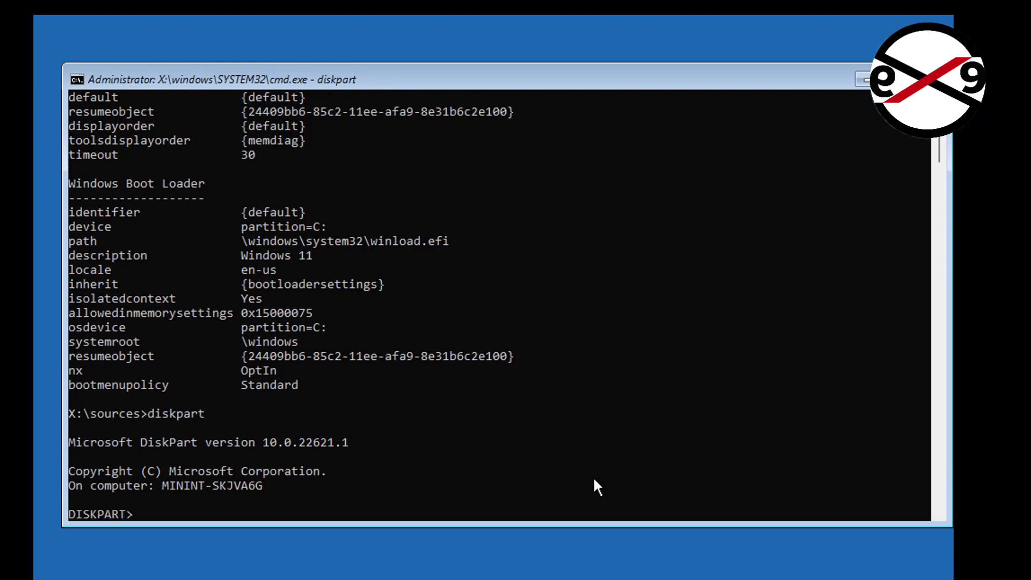
# In DiskPart, list disks, select disk 0 and list its volumes.
pyautogui.write('list')
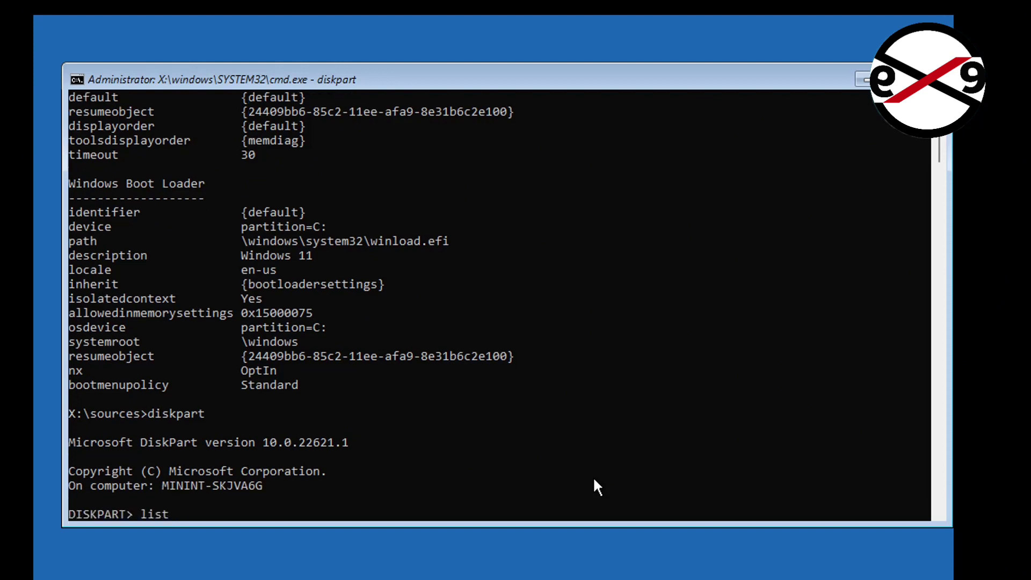
pyautogui.write('disk')
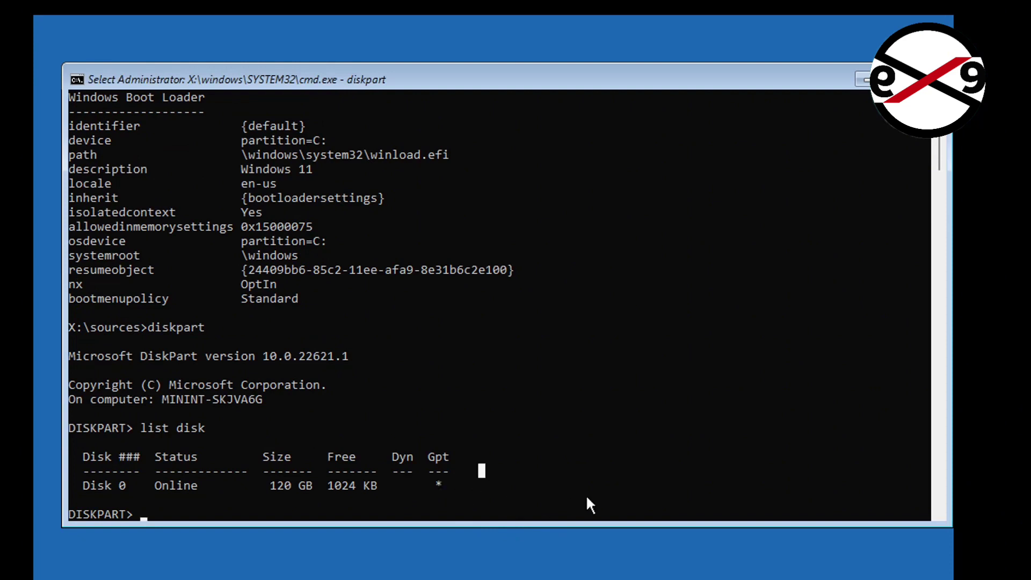
pyautogui.write('sel disk 0')
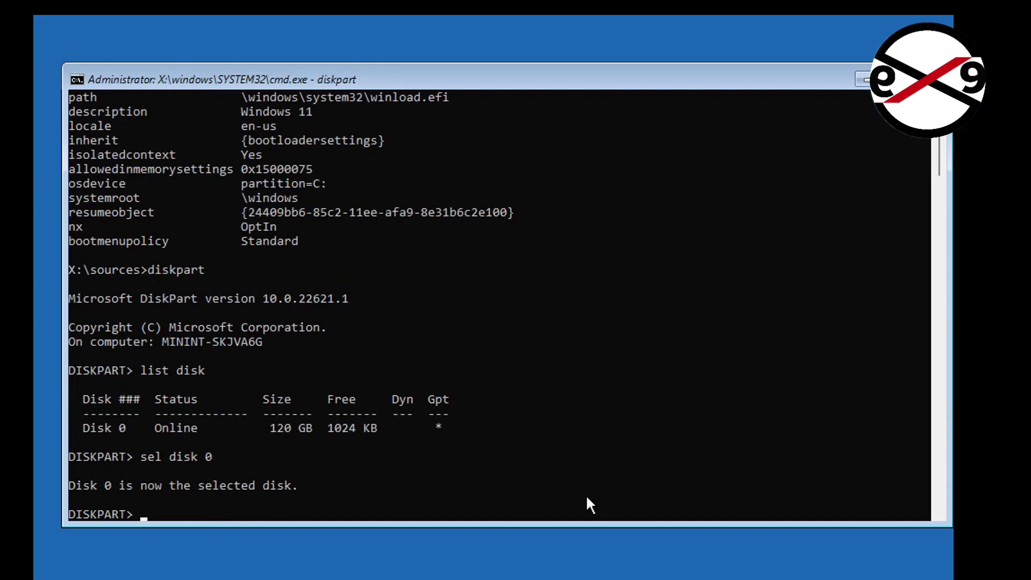
pyautogui.write('list volume')
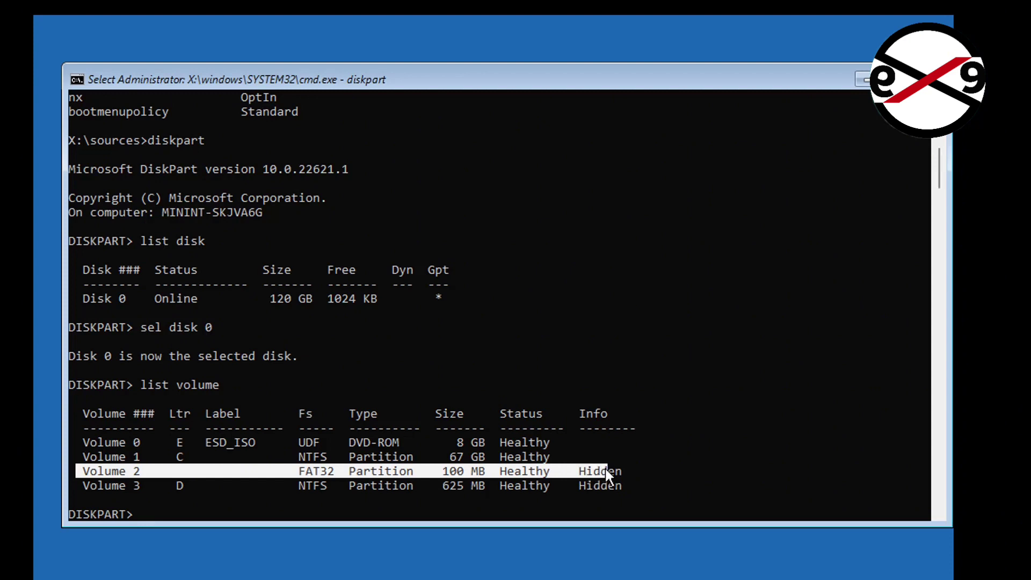
# Select volume 2, the 100 MB FAT32 partition, and assign it letter Z.
pyautogui.write('select')
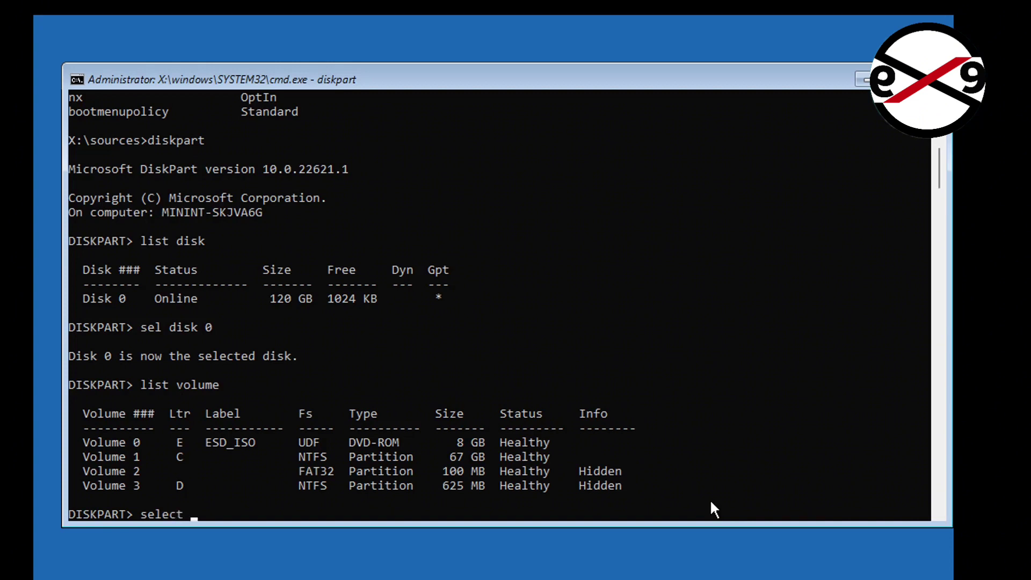
pyautogui.write('volume 2')
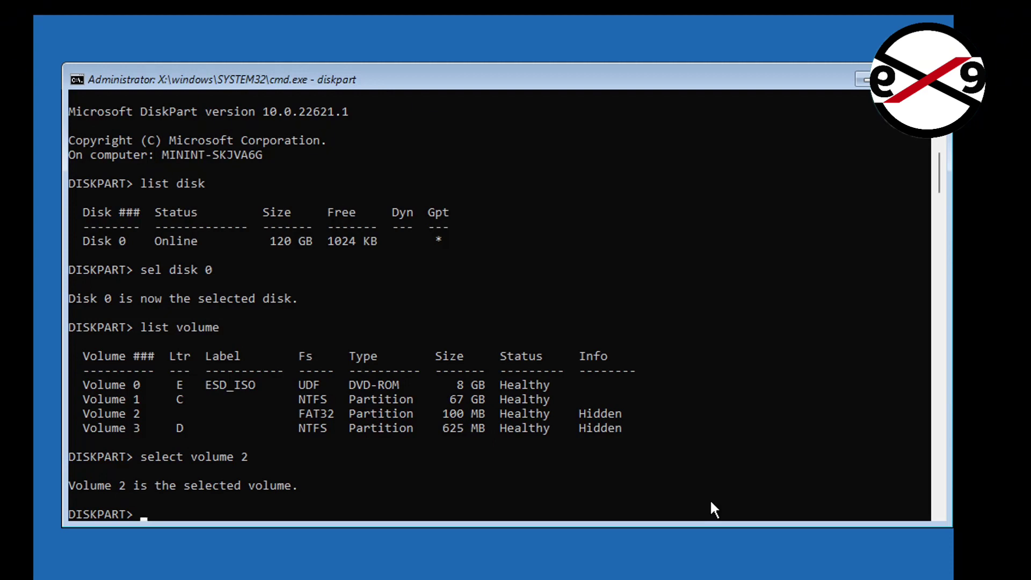
pyautogui.write('assign le')
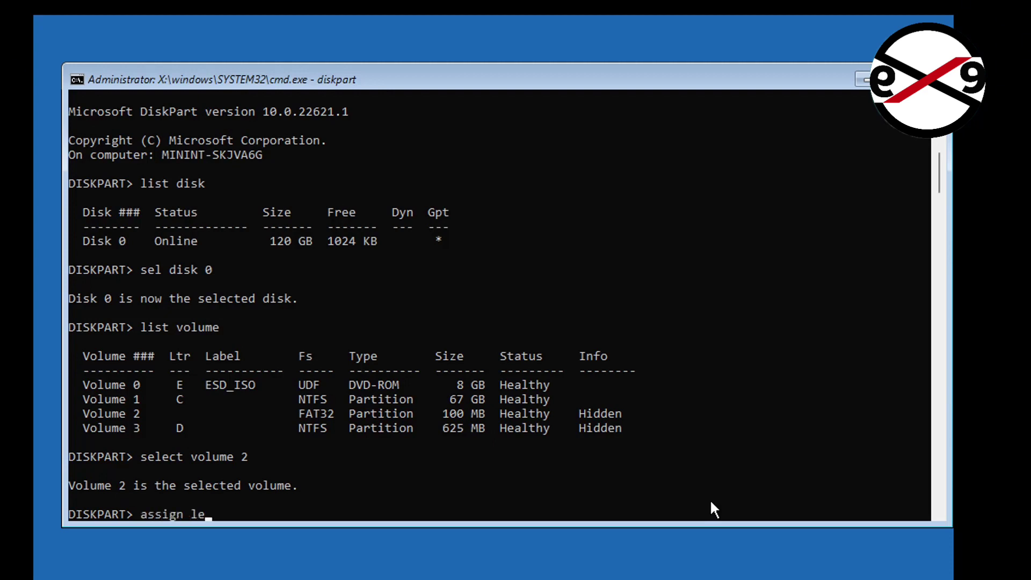
pyautogui.write('tter')
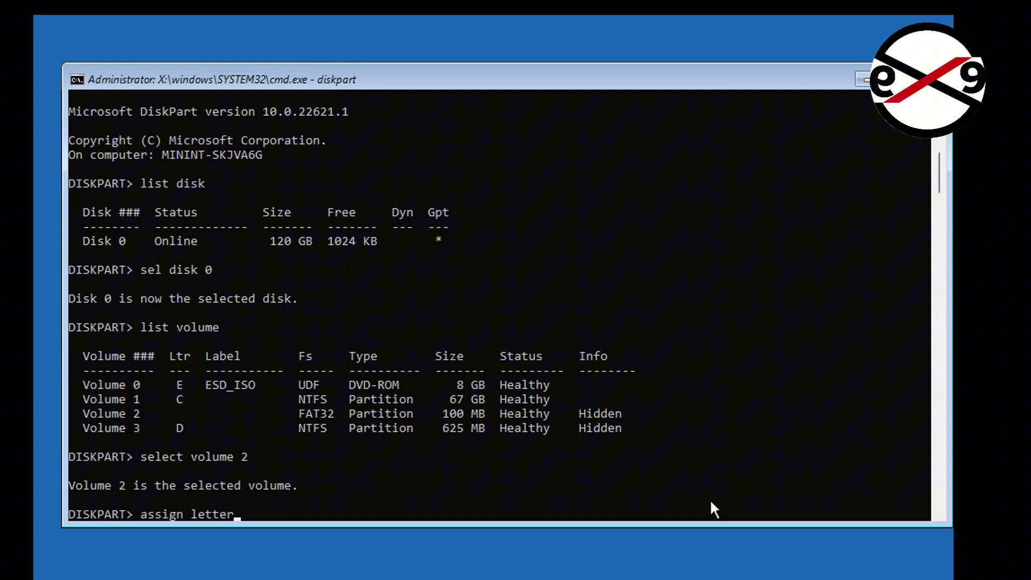
pyautogui.write('=z')
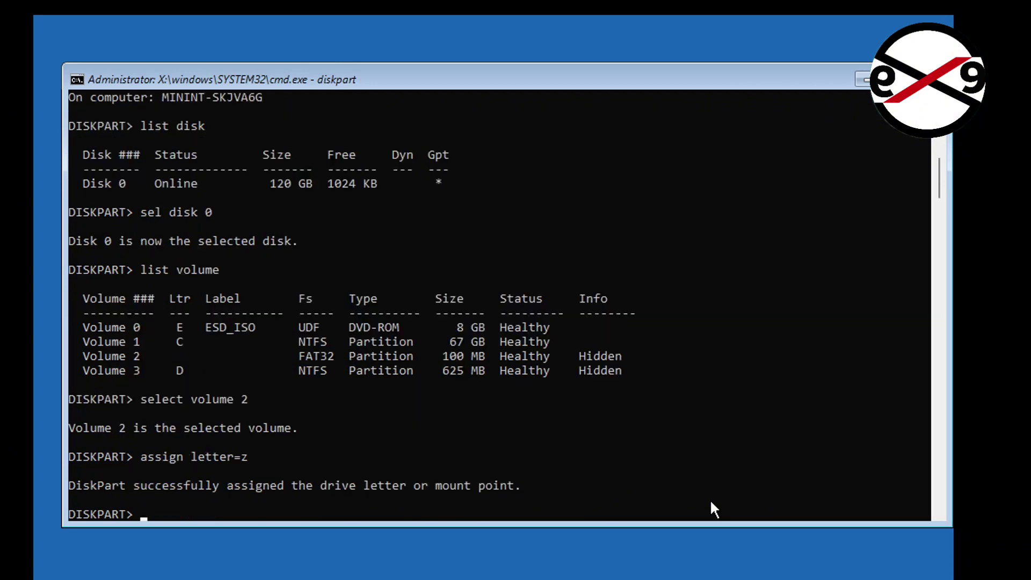
# Exit DiskPart and force-format Z: as FAT32 with no volume label.
pyautogui.write('exit')
pyautogui.write('format')
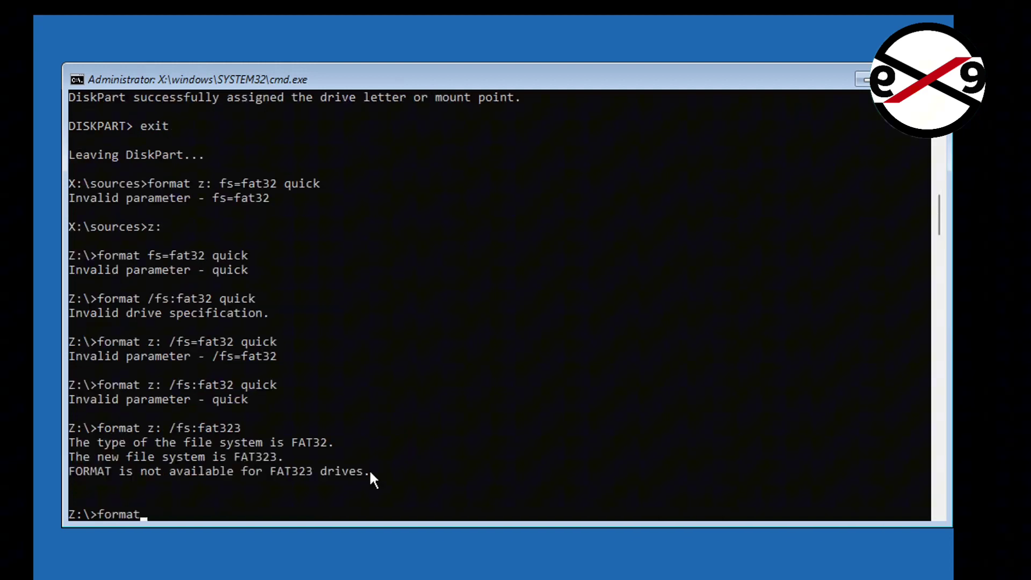
pyautogui.write('z:')
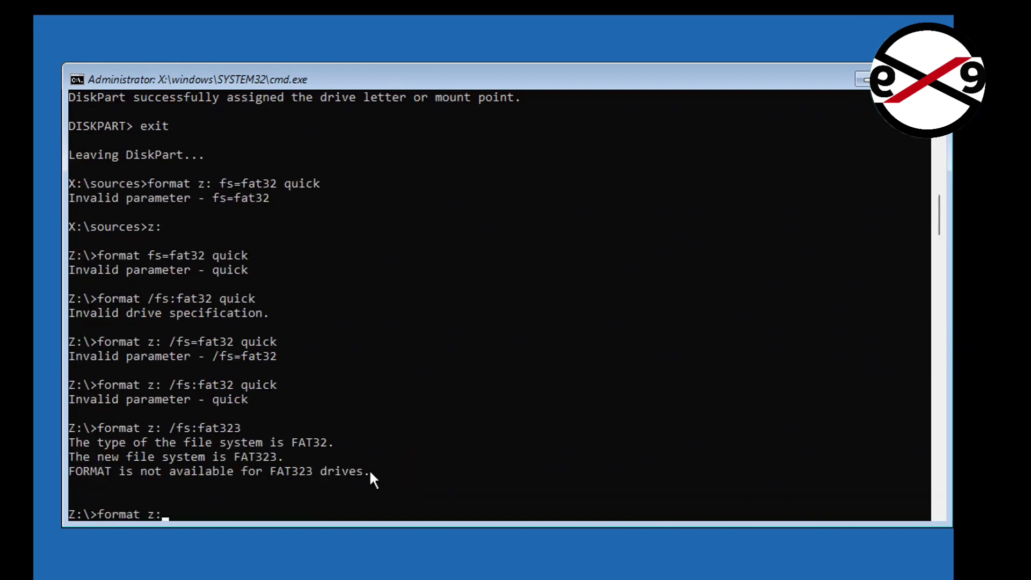
pyautogui.write('/fs:fat32')
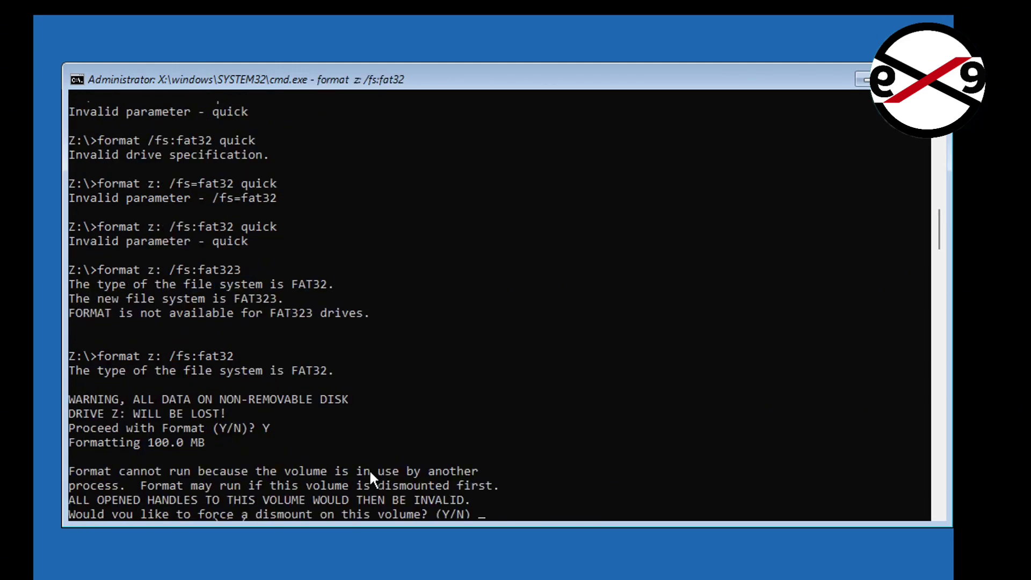
pyautogui.write('Y')
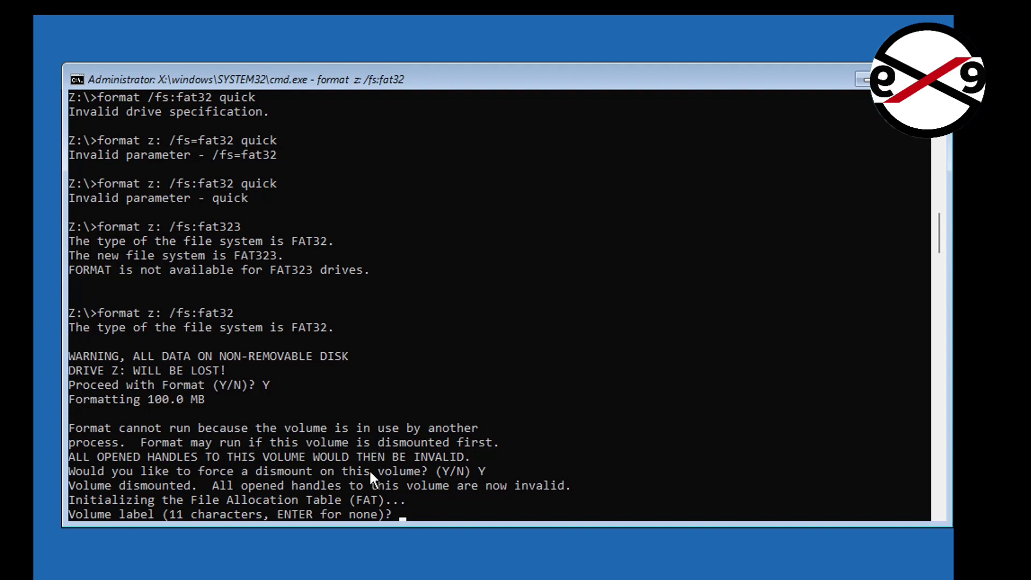
pyautogui.press('enter')
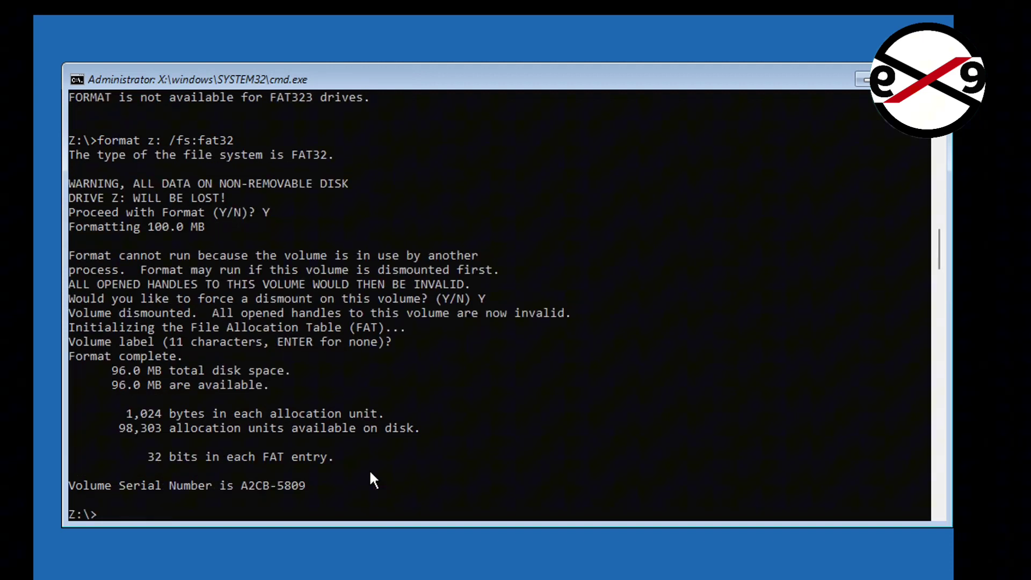
# Recreate the UEFI boot files on Z: from C:\Windows using bcdboot, then exit Command Prompt.
pyautogui.write('bcd')
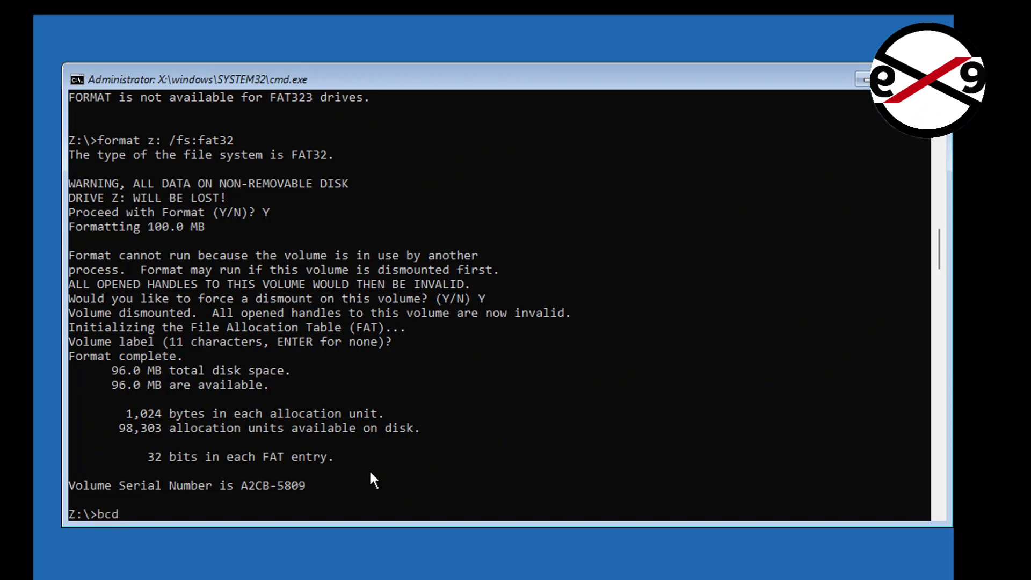
pyautogui.write('boot')
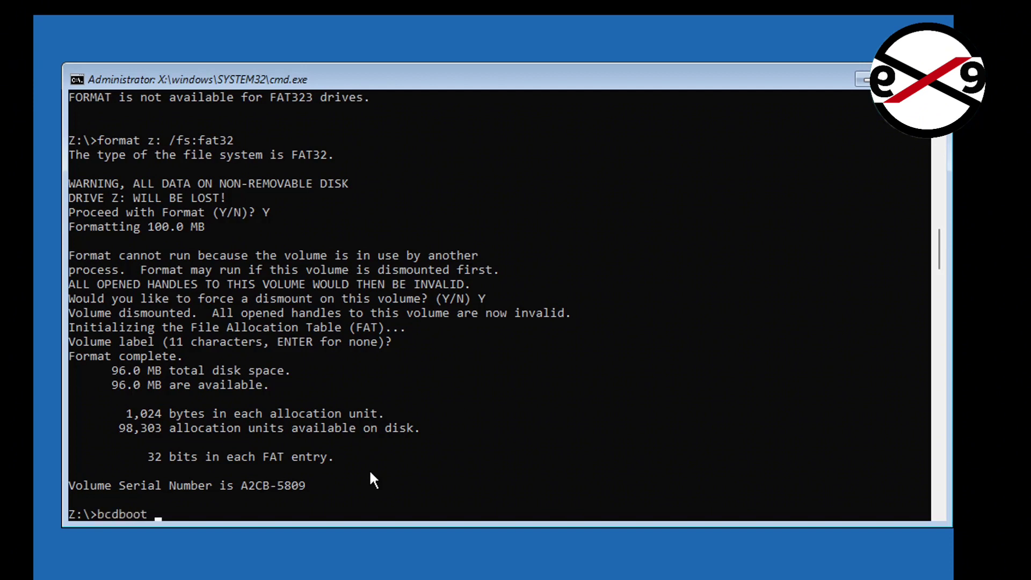
pyautogui.write('c:\\')
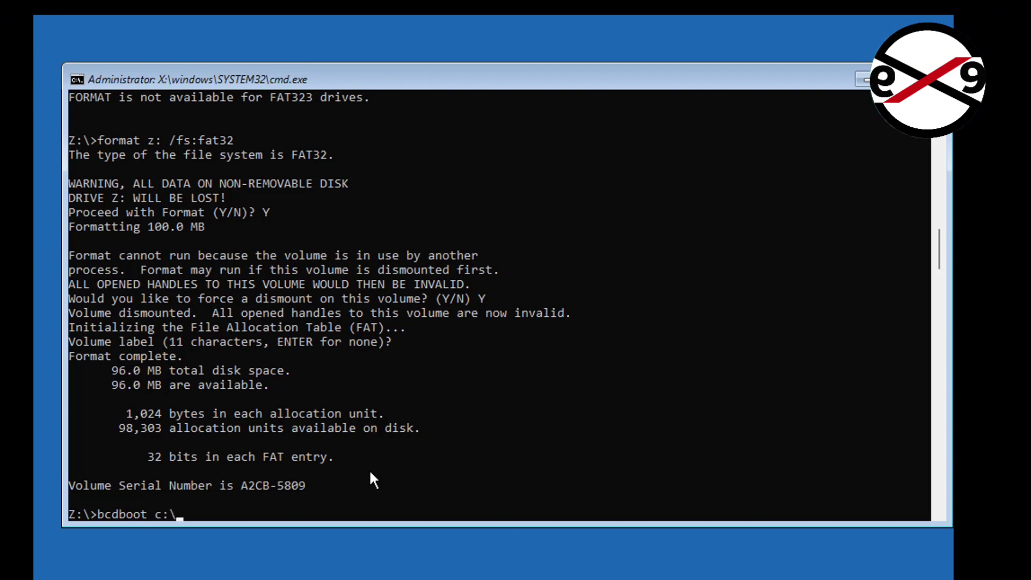
pyautogui.write('windows')
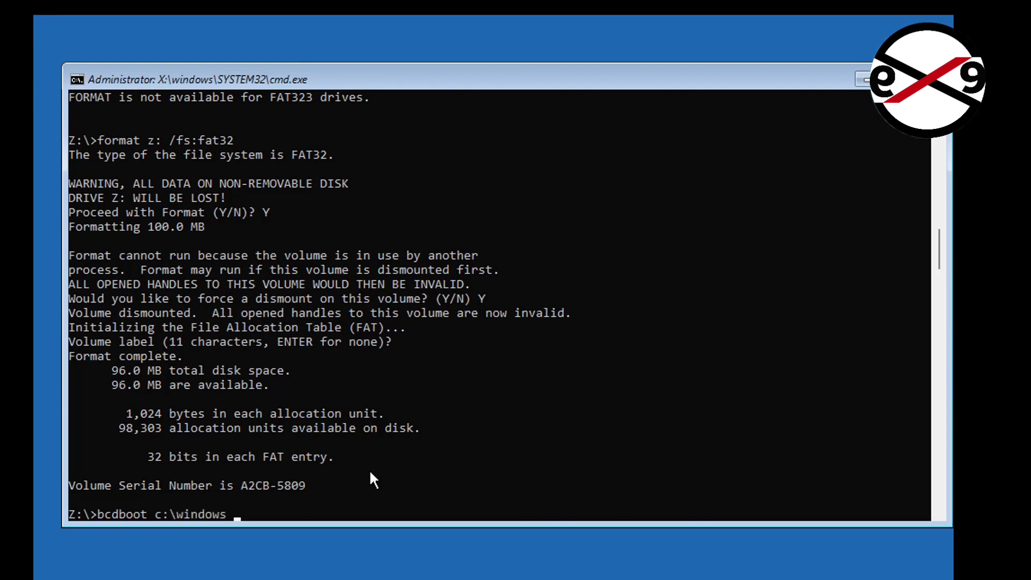
pyautogui.write('/')
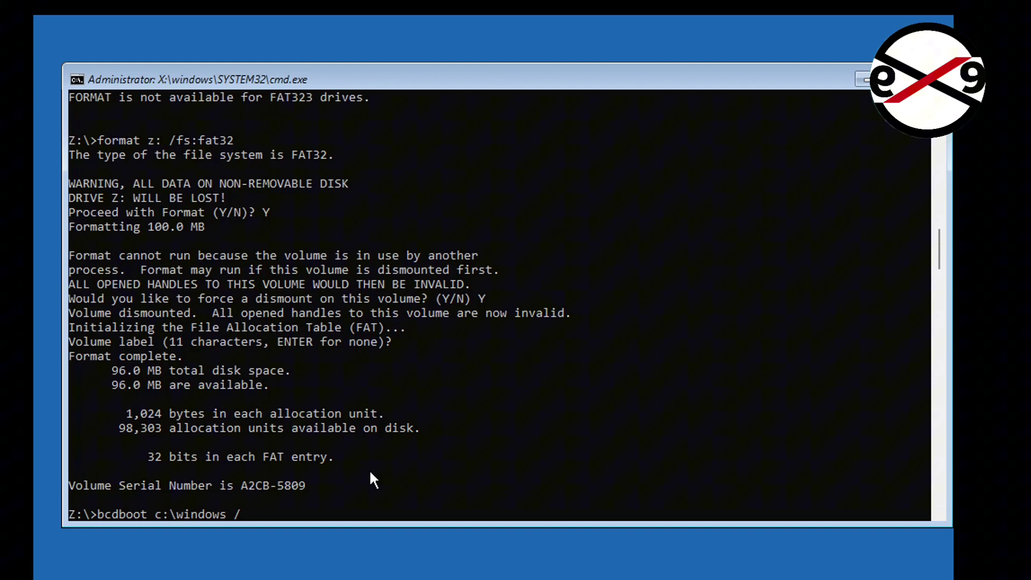
pyautogui.write('s')
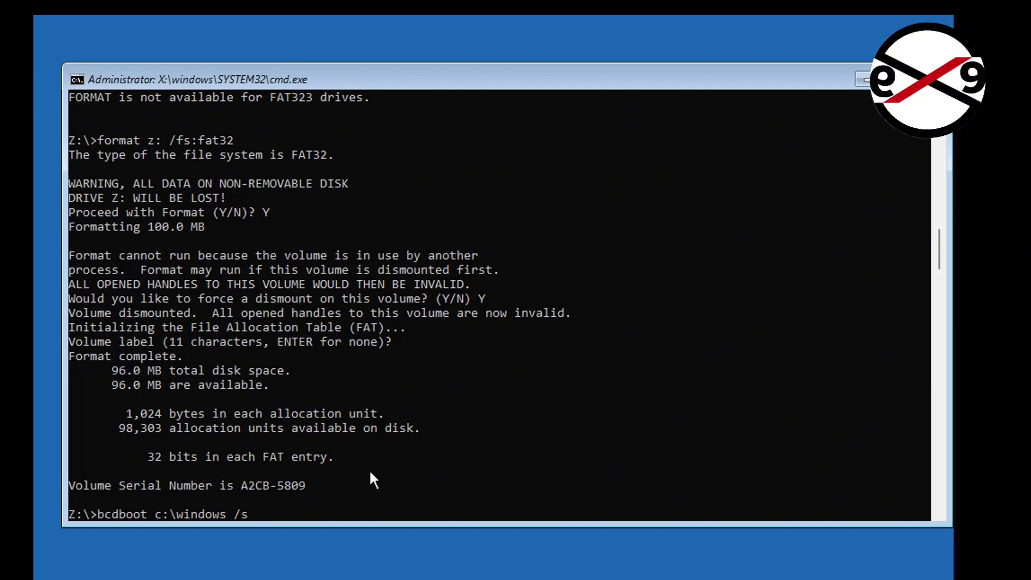
pyautogui.write('z: /f ue')
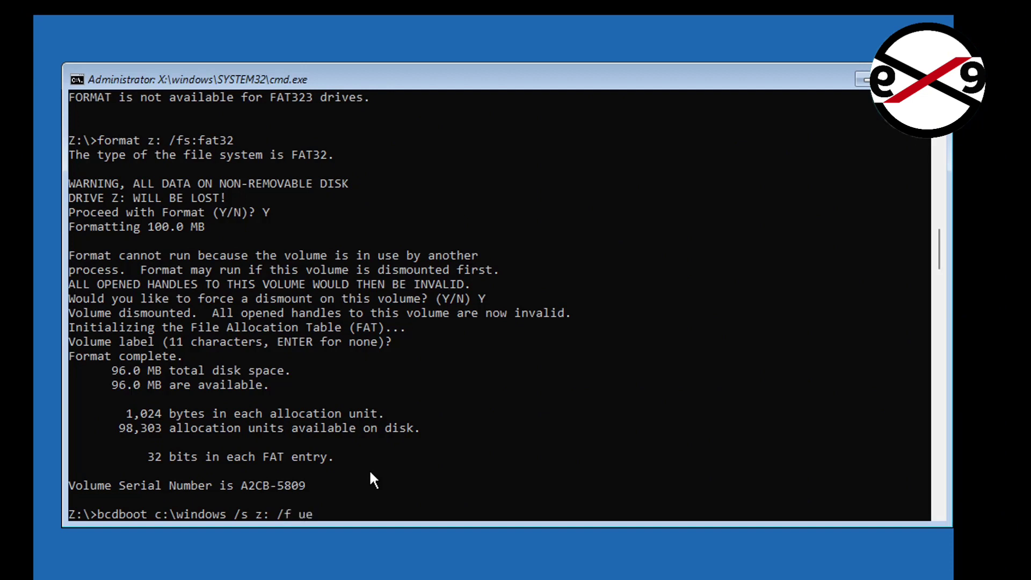
pyautogui.write('fi')
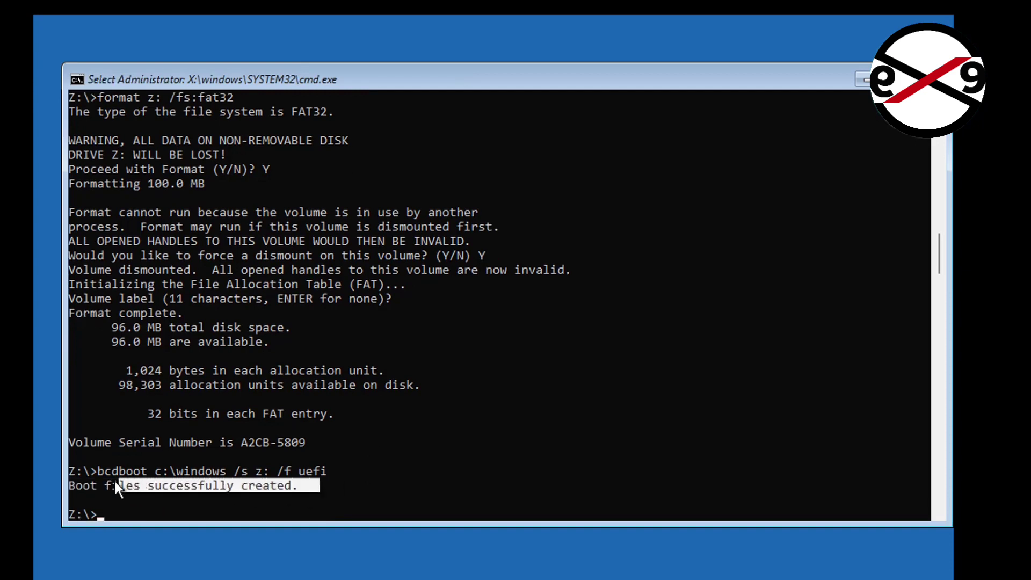
pyautogui.write('ex')
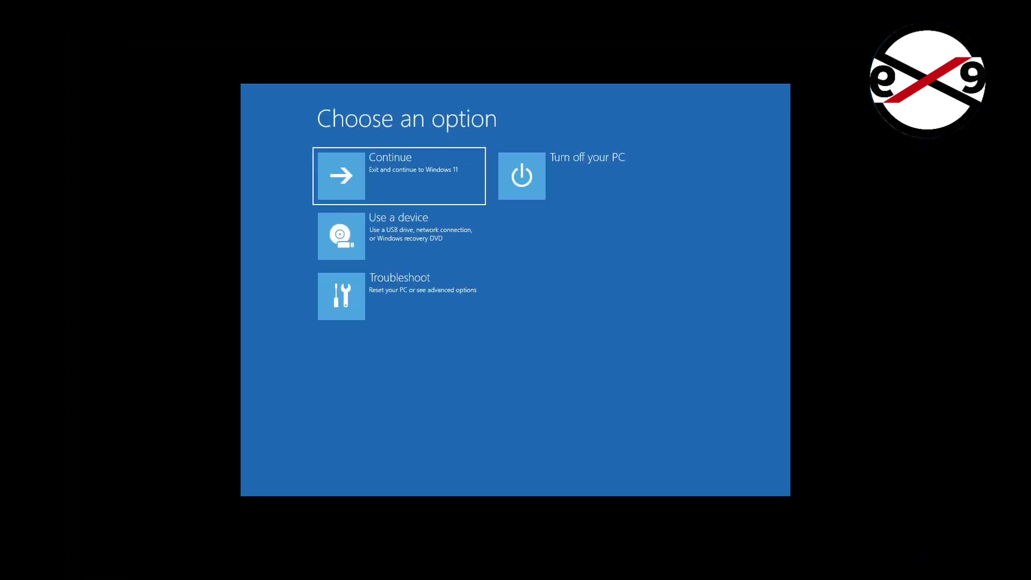
# Choose Continue to leave recovery and boot Windows 11 to the lock screen.
pyautogui.click(341, 176)
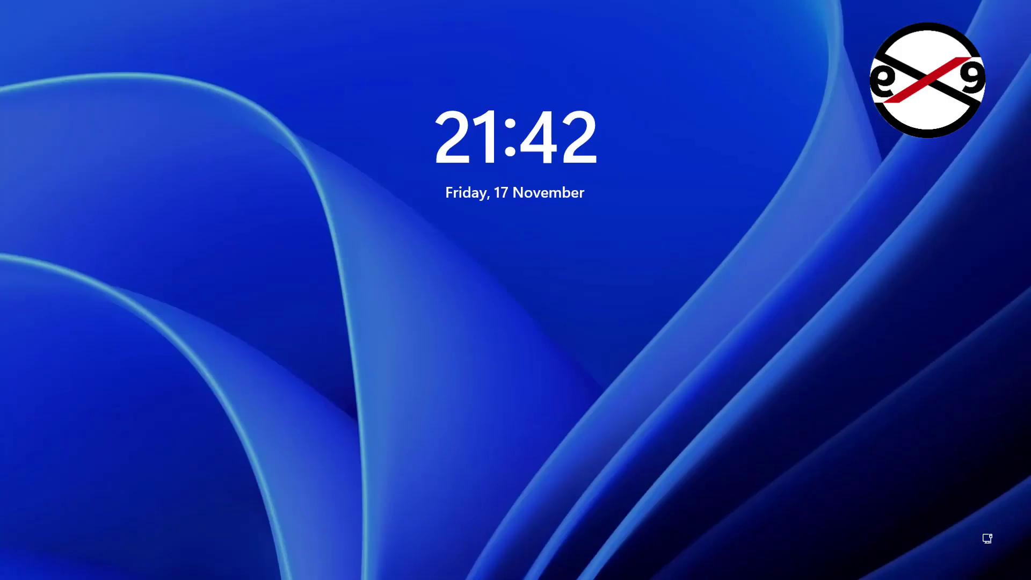